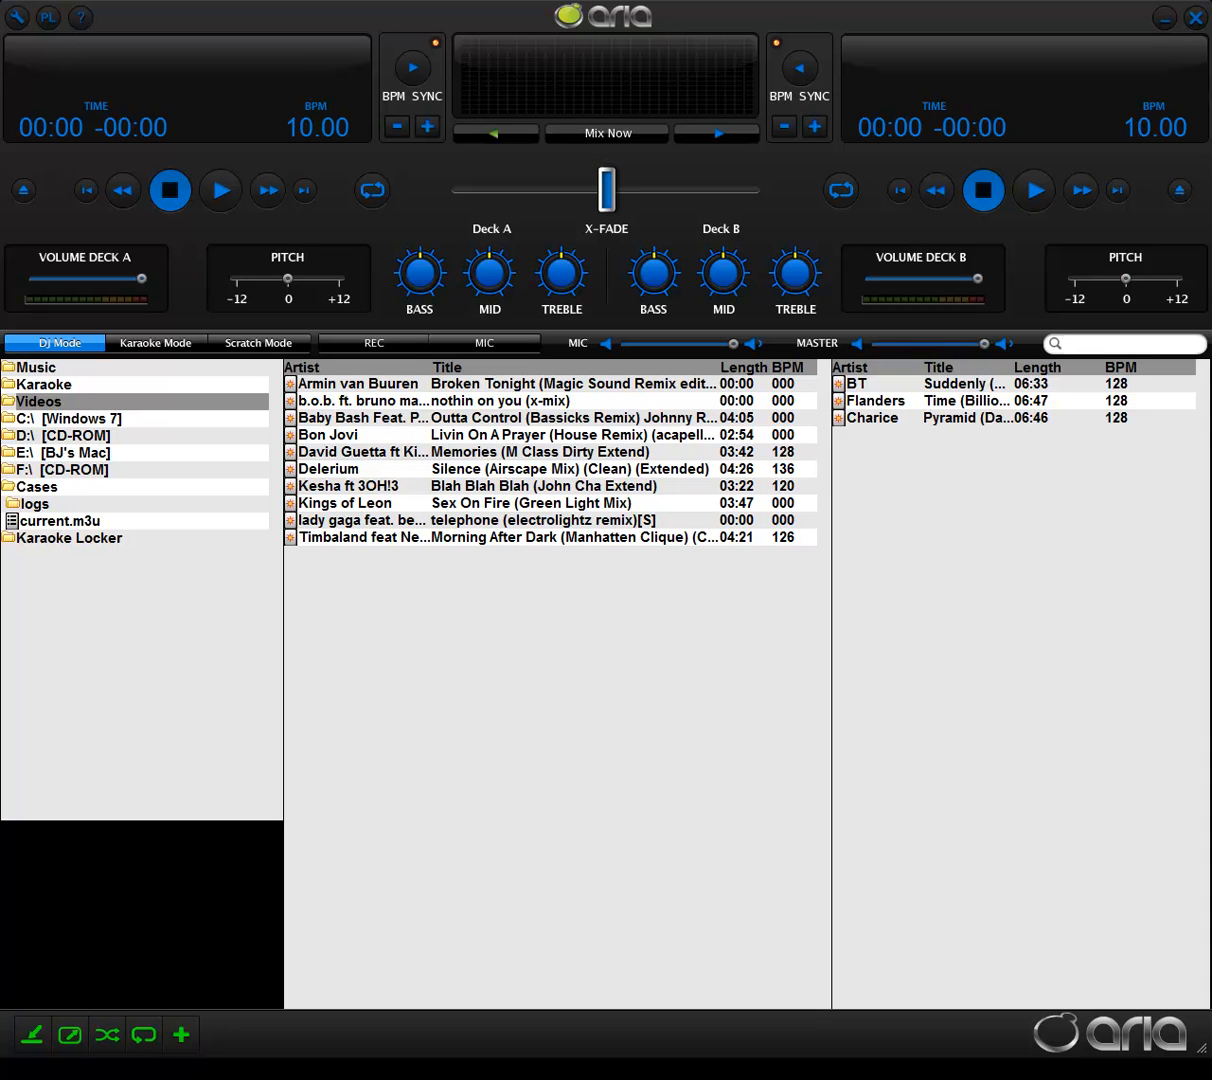
{"action": "mouse_move", "coordinate": [224, 988]}
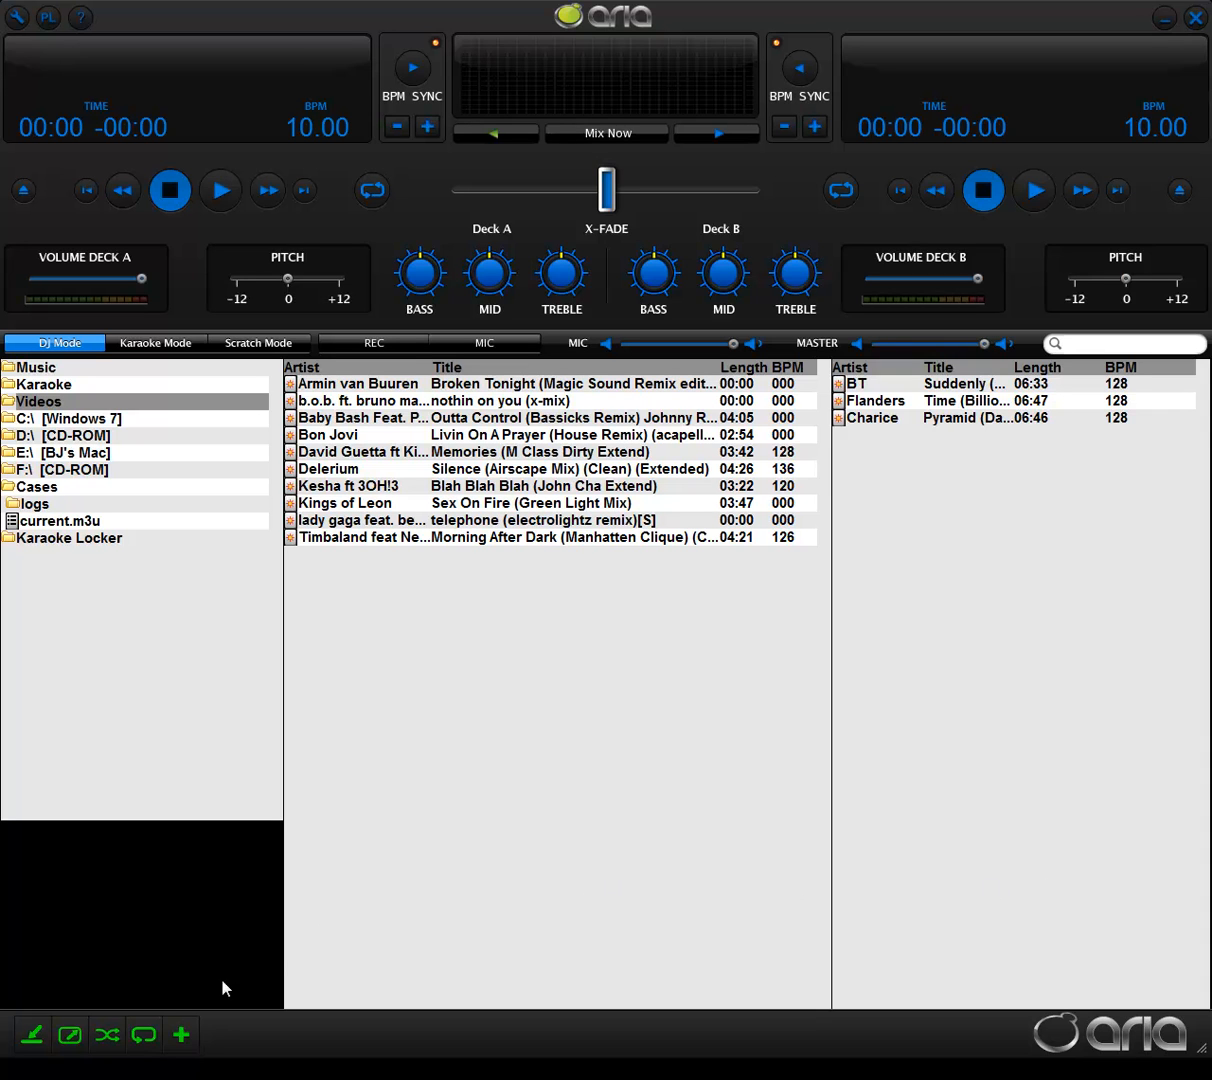